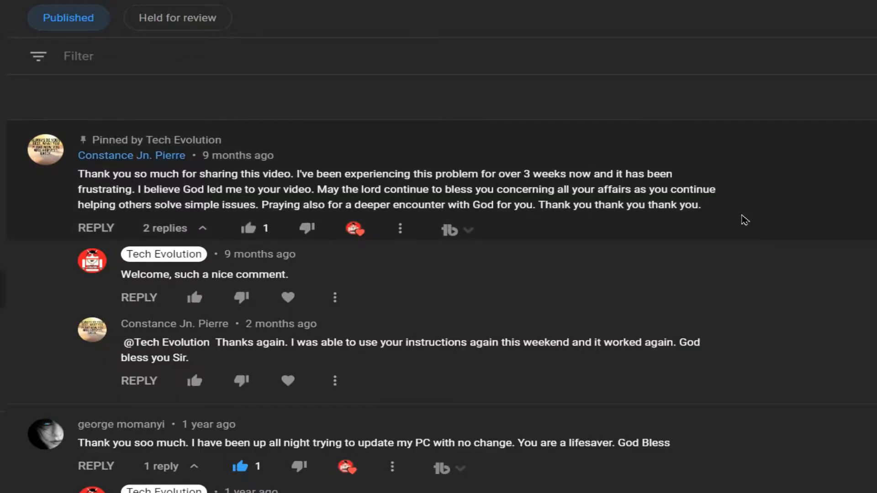
Step: Open the DLL-files.com search result for vcruntime140.dll
scroll("down", 3)
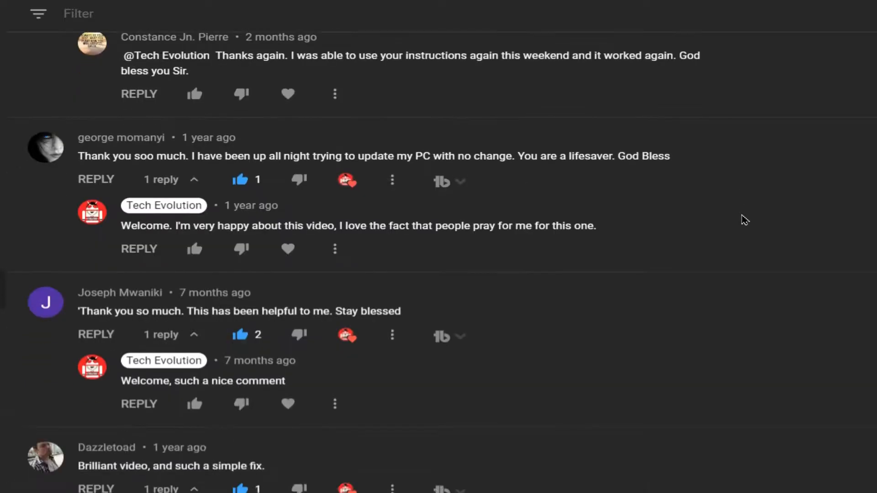
scroll("down", 3)
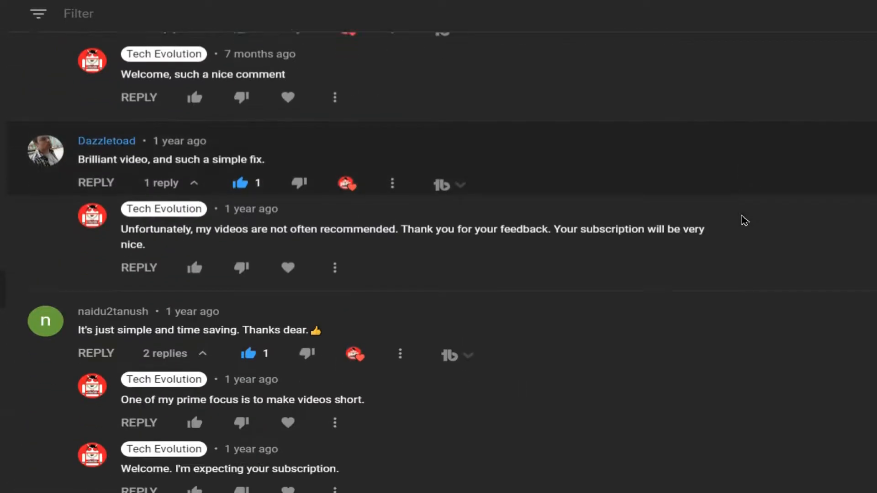
scroll("down", 3)
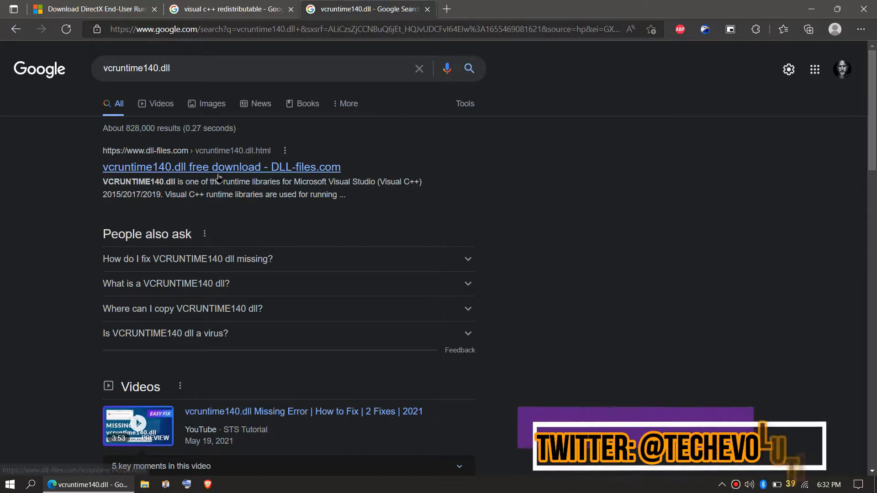
scroll("down", 3)
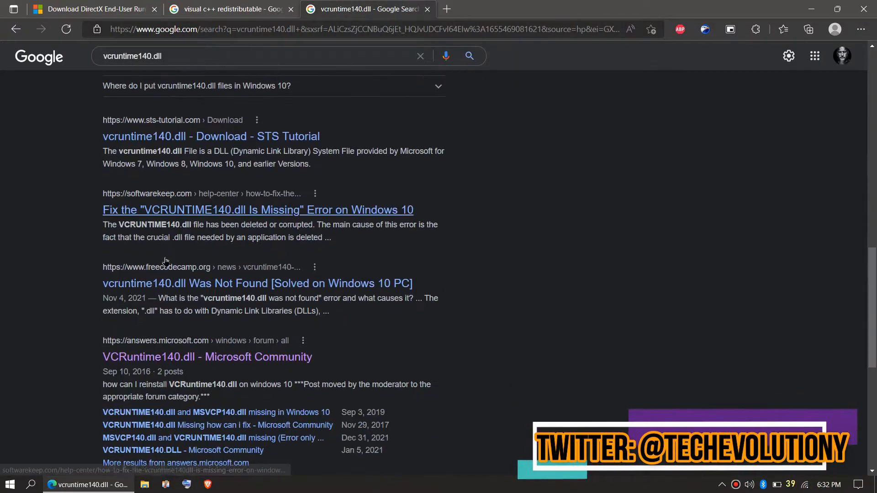
scroll("up", 3)
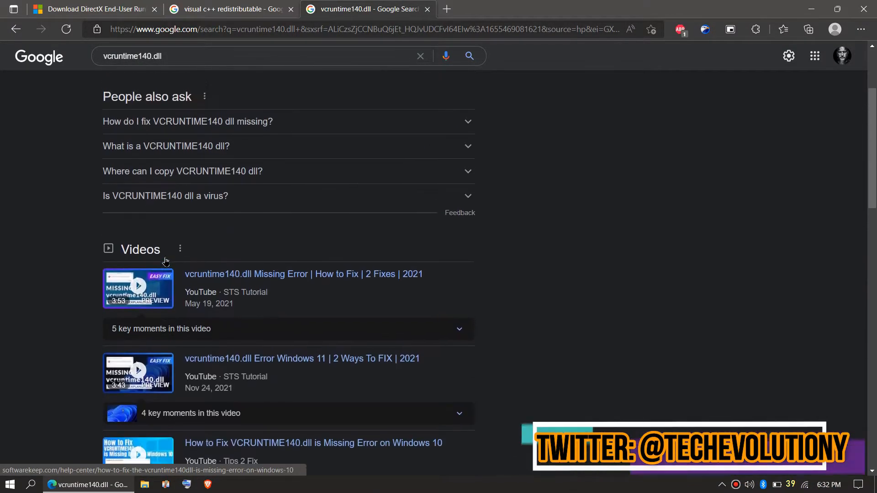
scroll("up", 3)
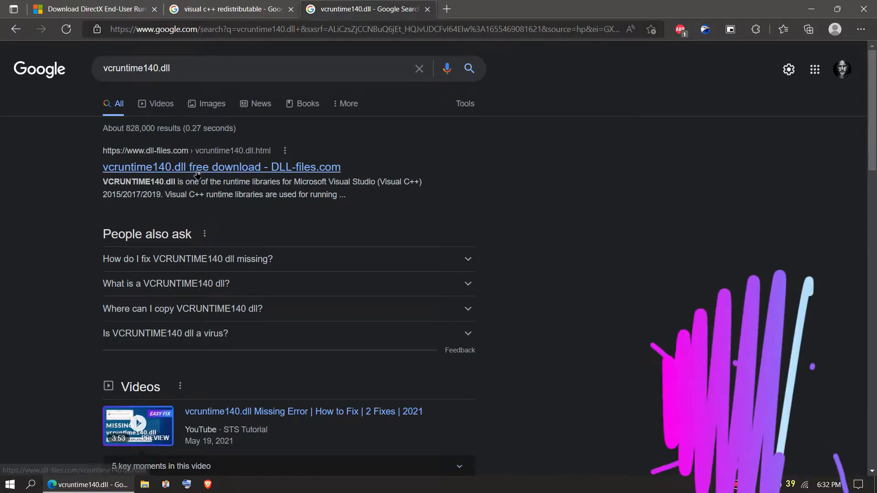
left_click(221, 166)
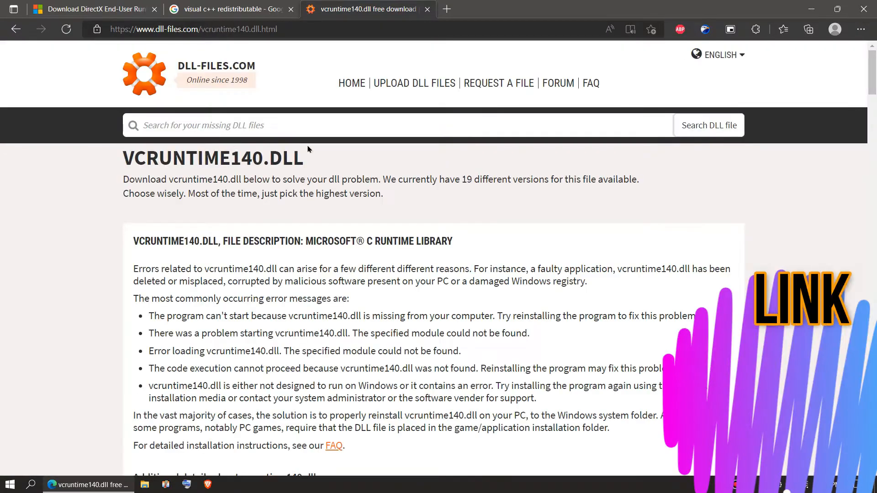
Step: Reach the list of downloadable vcruntime140.dll versions further down the page
left_click(193, 29)
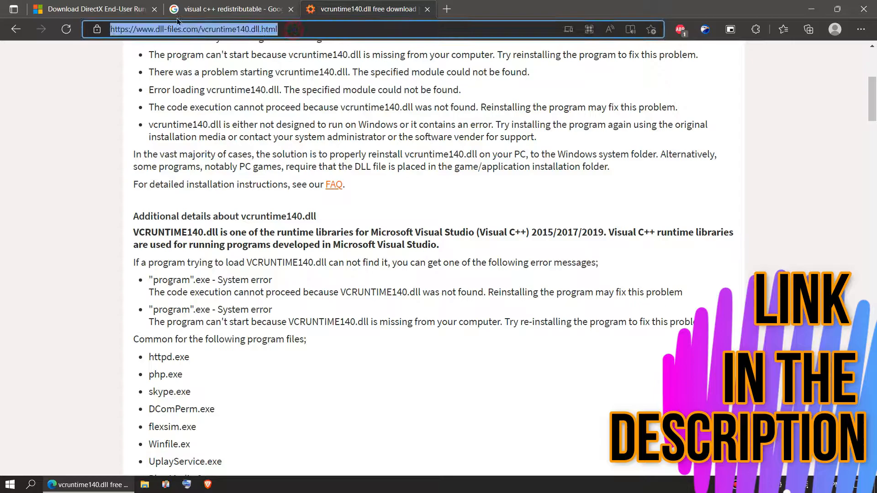
scroll("down", 3)
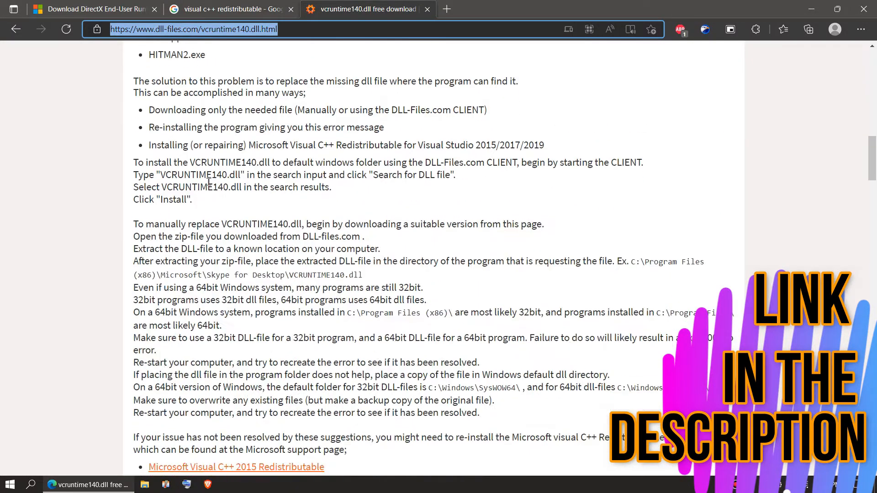
scroll("down", 3)
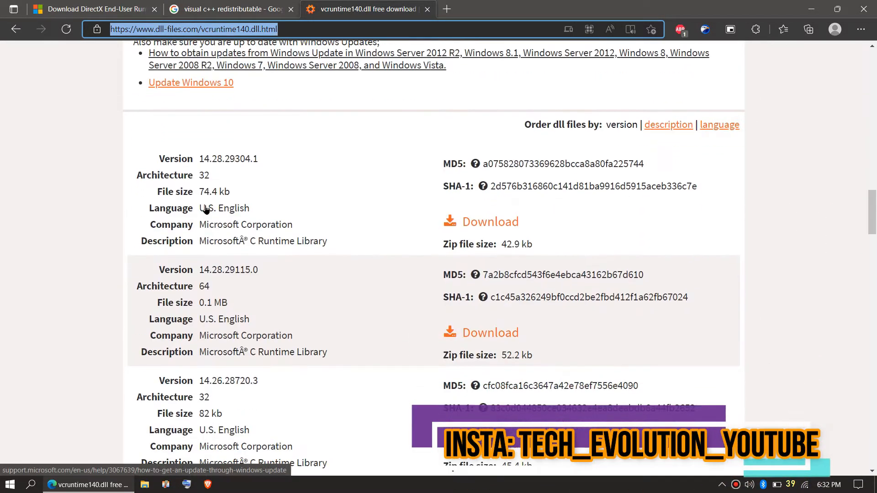
scroll("down", 3)
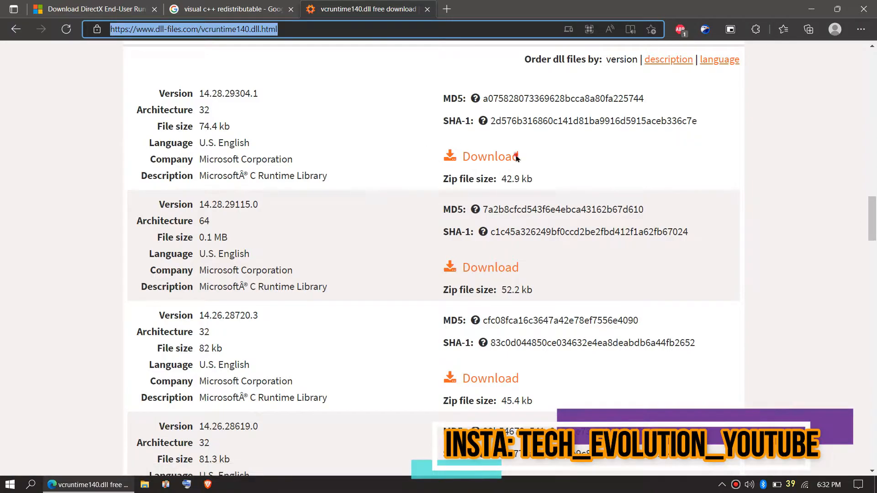
mouse_move(491, 268)
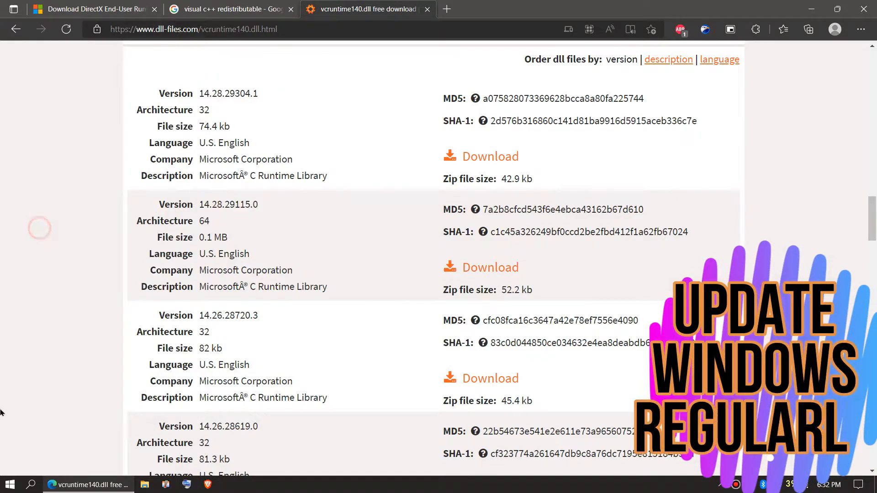
left_click(9, 484)
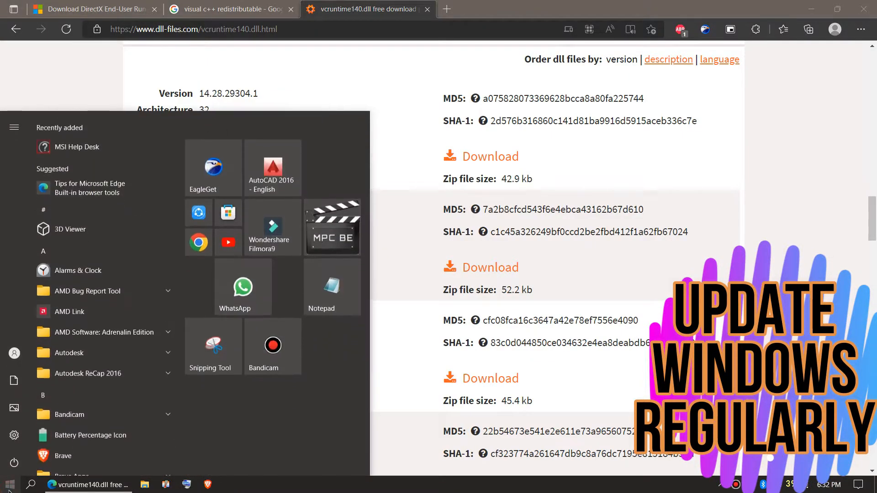
type("sy")
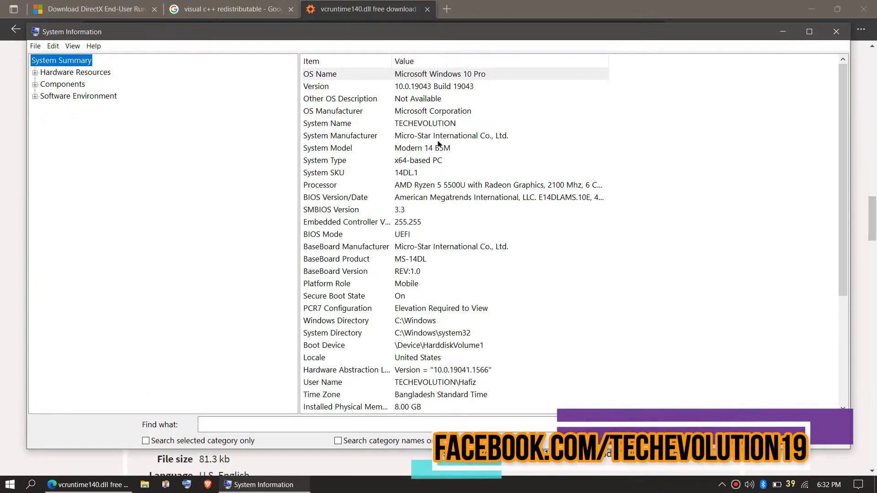
left_click(418, 160)
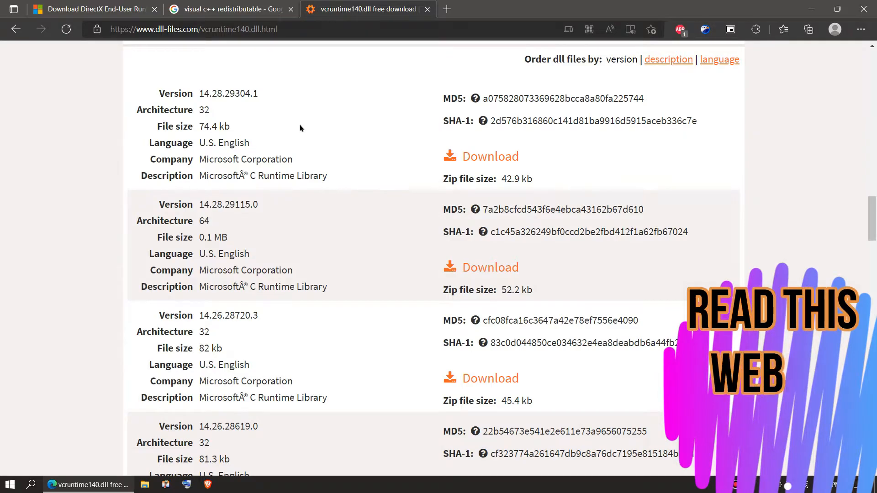
Step: Download the 64-bit 14.28.29115.0 build and confirm saving vcruntime140.zip in EagleGet
scroll("up", 3)
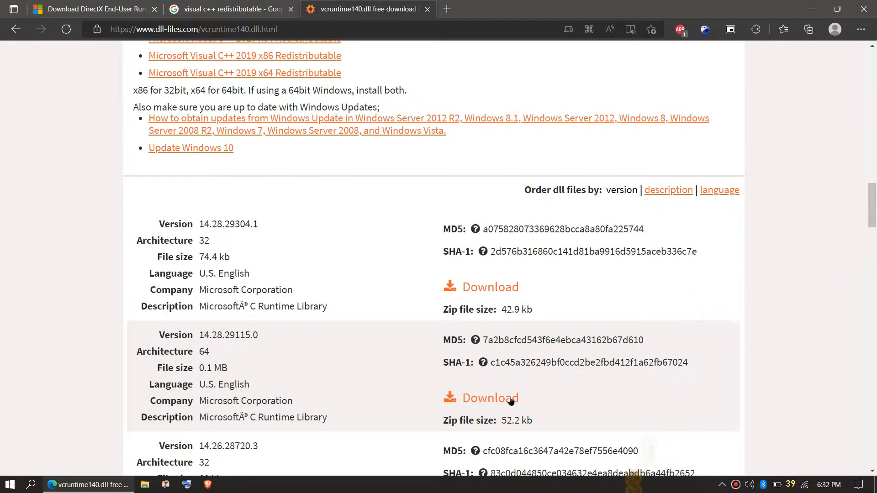
left_click(488, 398)
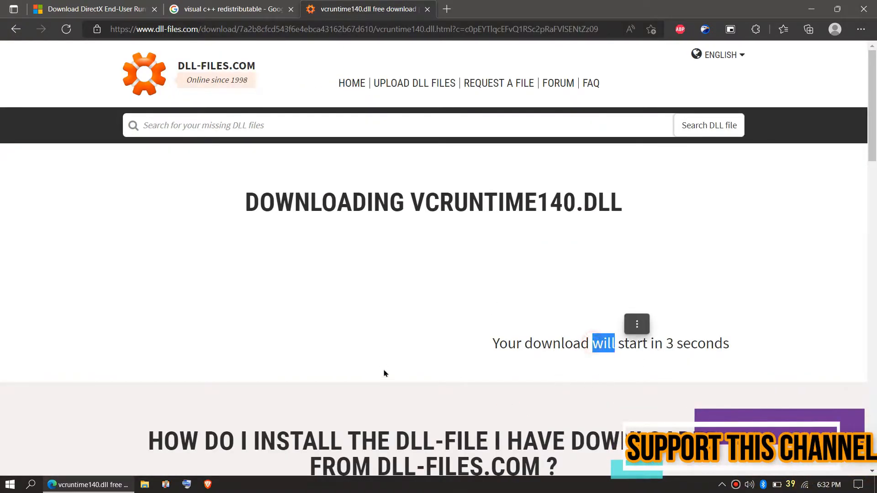
scroll("down", 3)
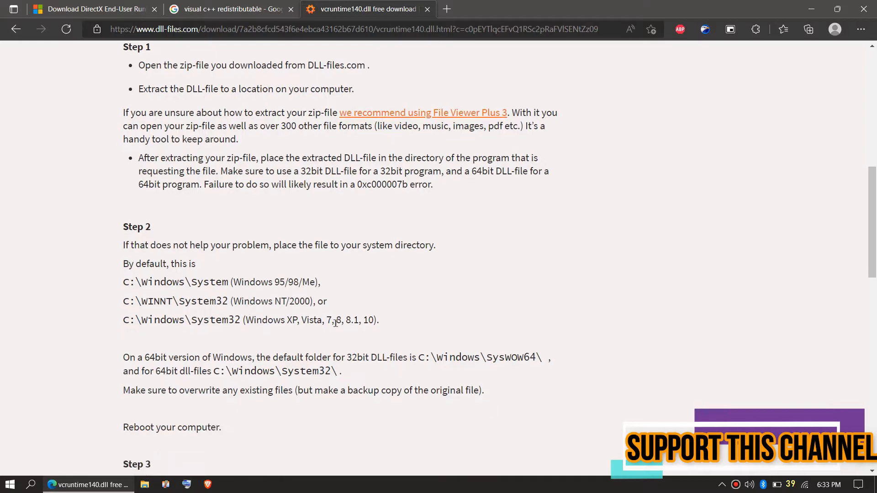
scroll("down", 3)
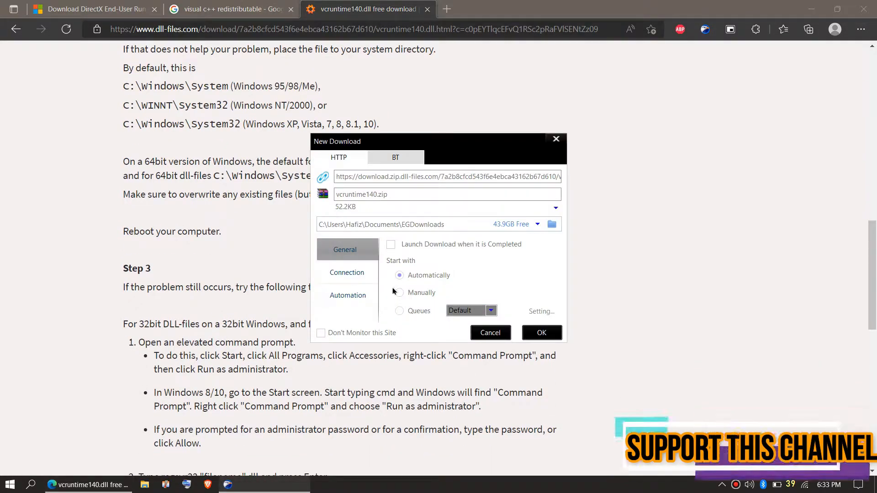
left_click(539, 333)
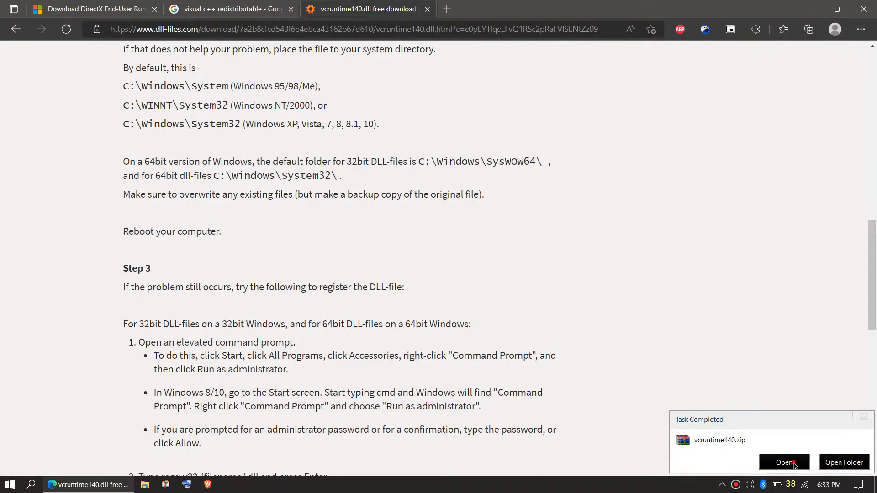
Step: Open vcruntime140.zip in WinRAR, then minimize it to show the desktop
left_click(784, 462)
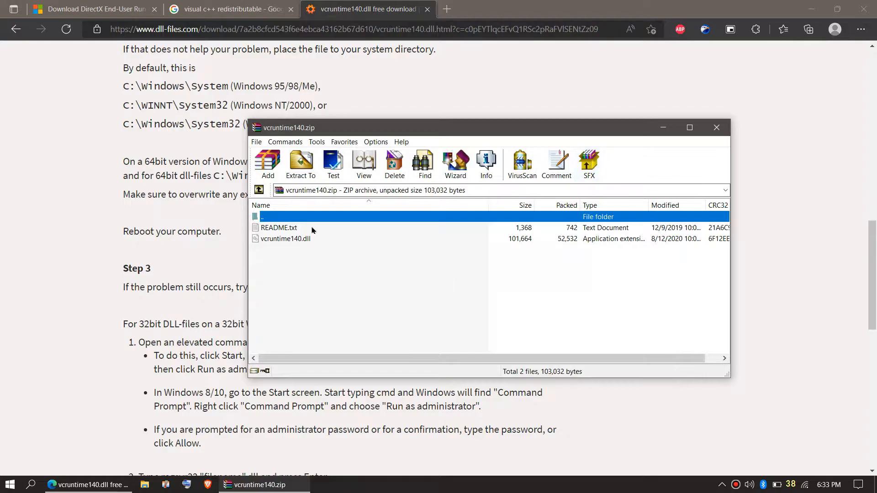
left_click(285, 239)
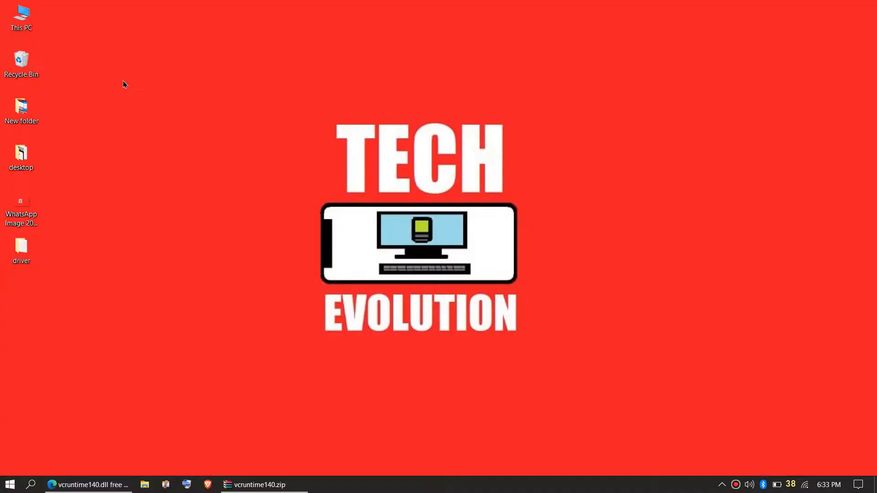
Step: Navigate from This PC through Local Disk (C:) and Windows into the System32 folder
left_click(21, 16)
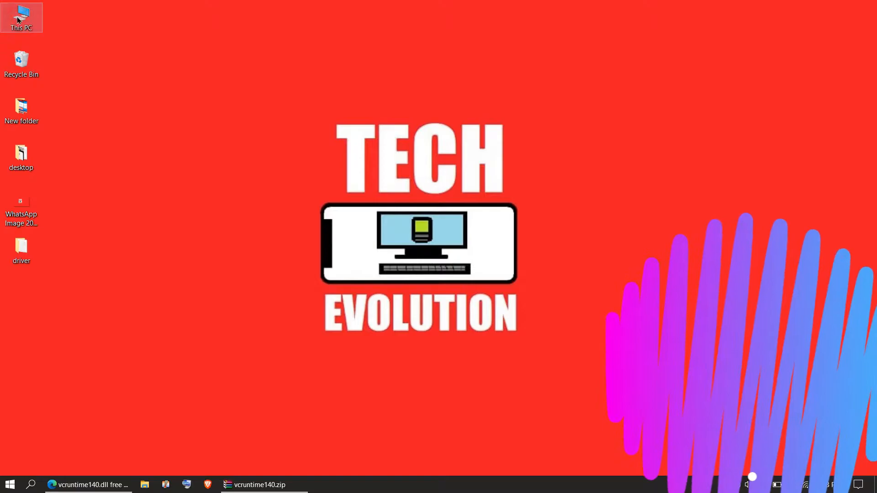
double_click(21, 16)
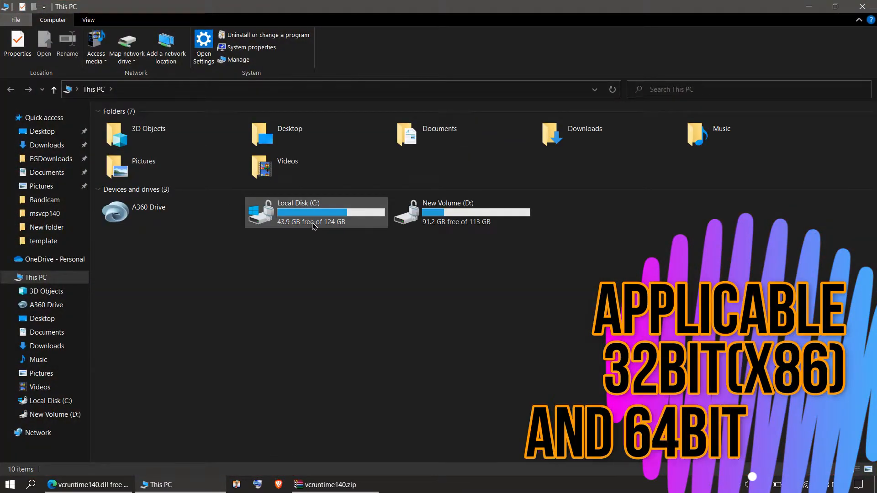
double_click(303, 213)
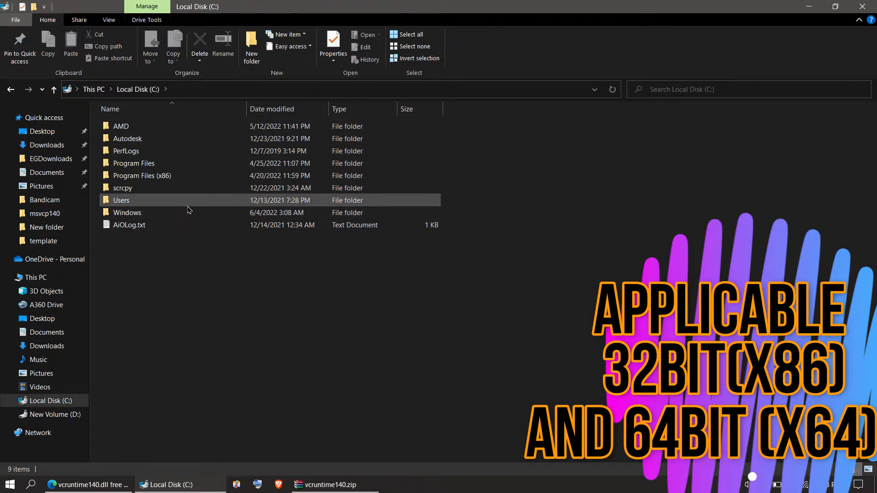
double_click(127, 213)
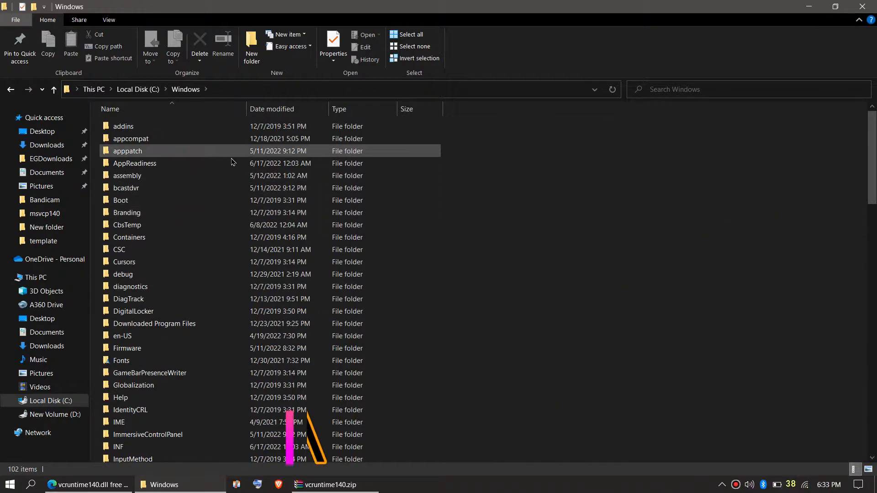
scroll("down", 3)
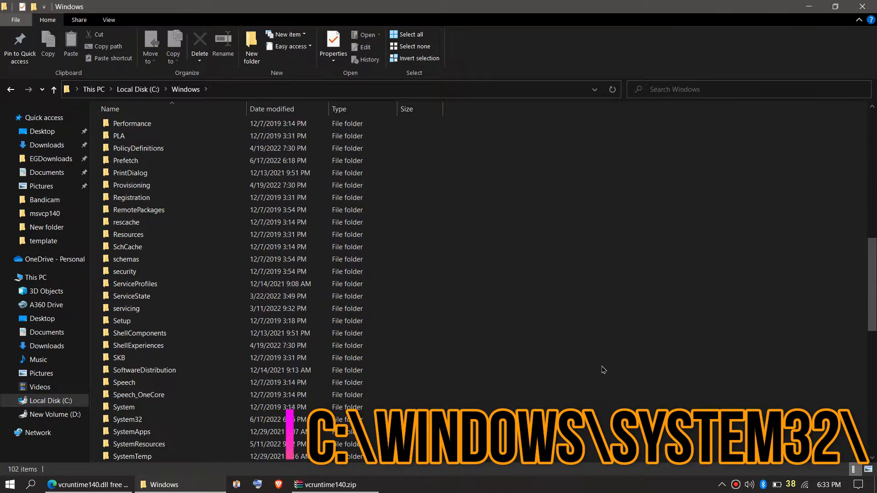
scroll("down", 3)
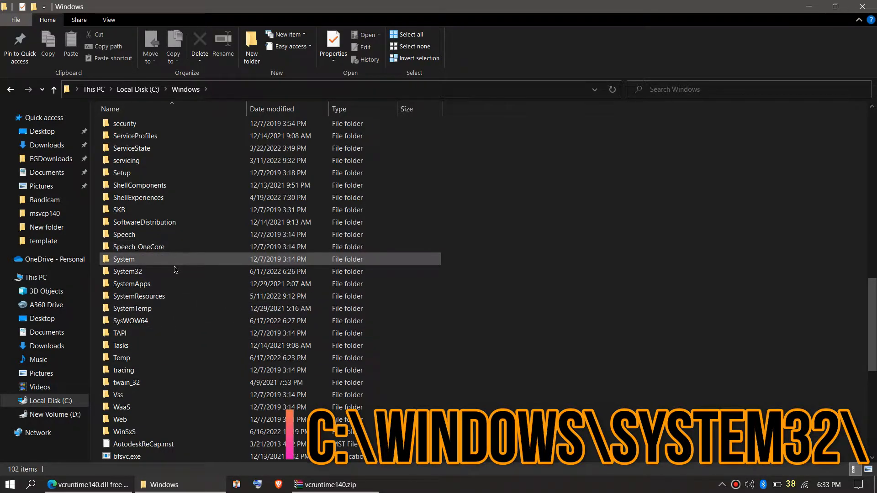
double_click(124, 258)
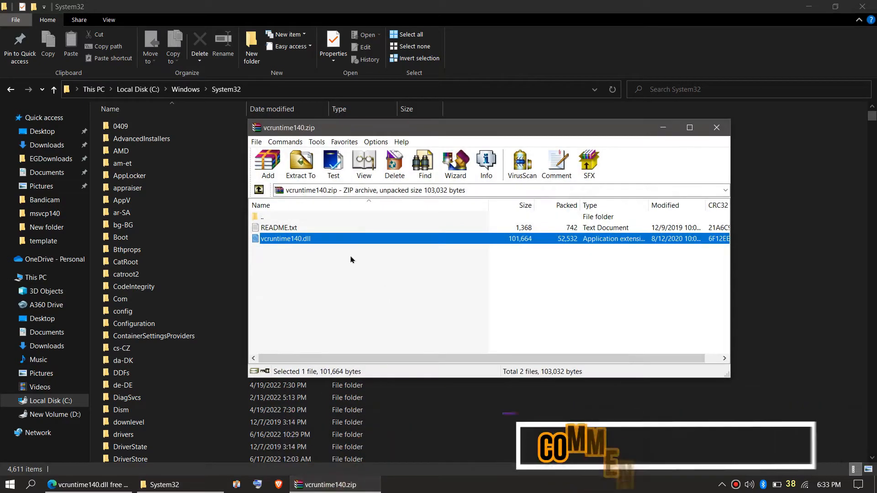
mouse_move(769, 258)
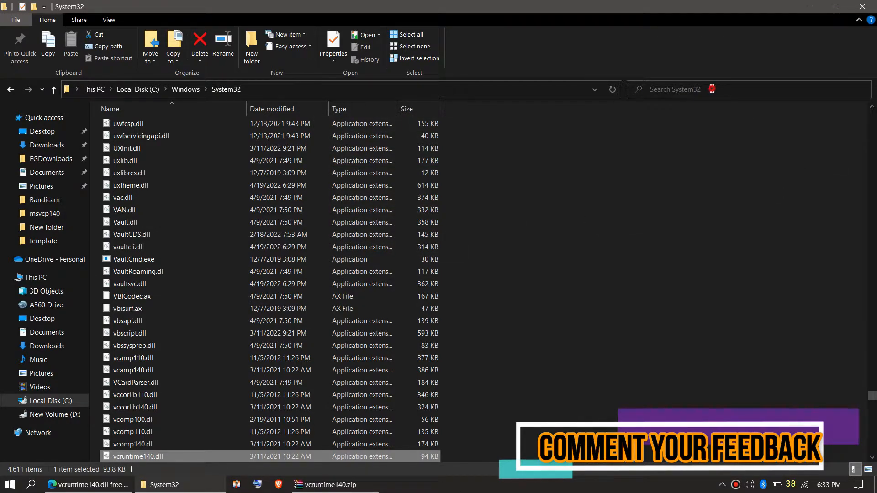
Step: Search System32 for files named vcruntime140
left_click(699, 89)
type("vcruntime140")
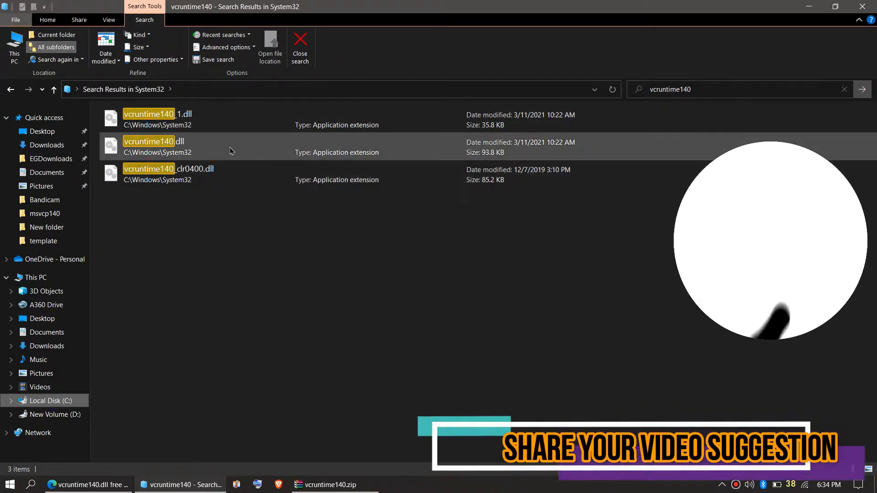
Step: Close the System32 search results and minimize WinRAR to show the desktop
left_click(149, 146)
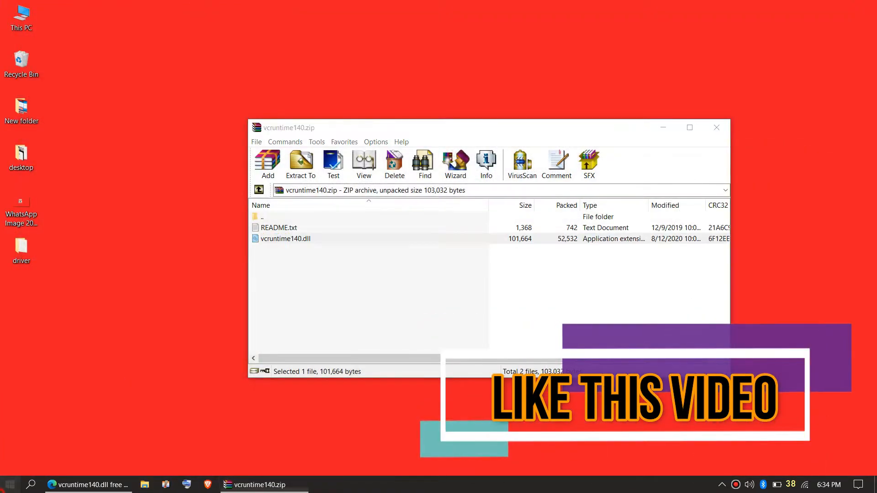
left_click(9, 484)
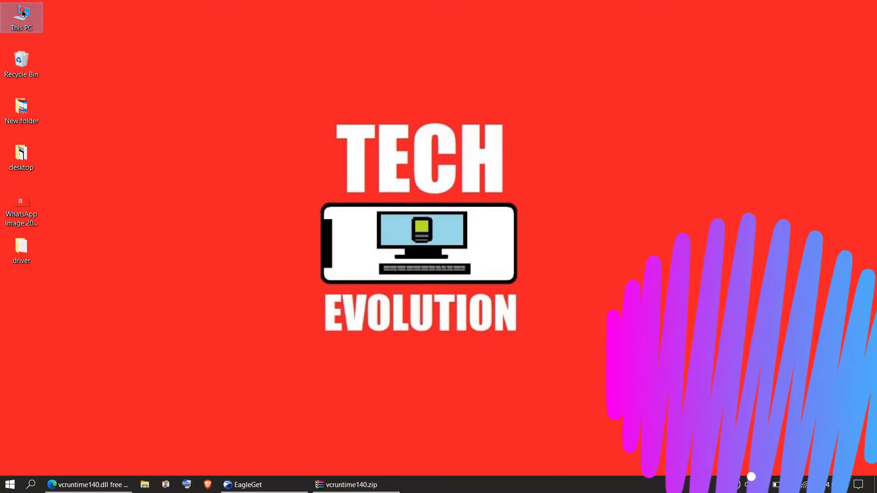
Step: Navigate from This PC through Windows into the SysWOW64 folder
double_click(21, 13)
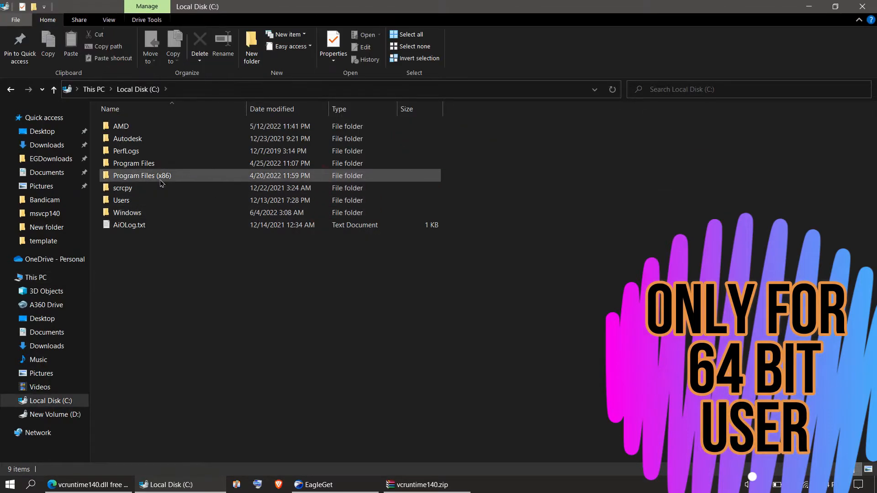
double_click(127, 213)
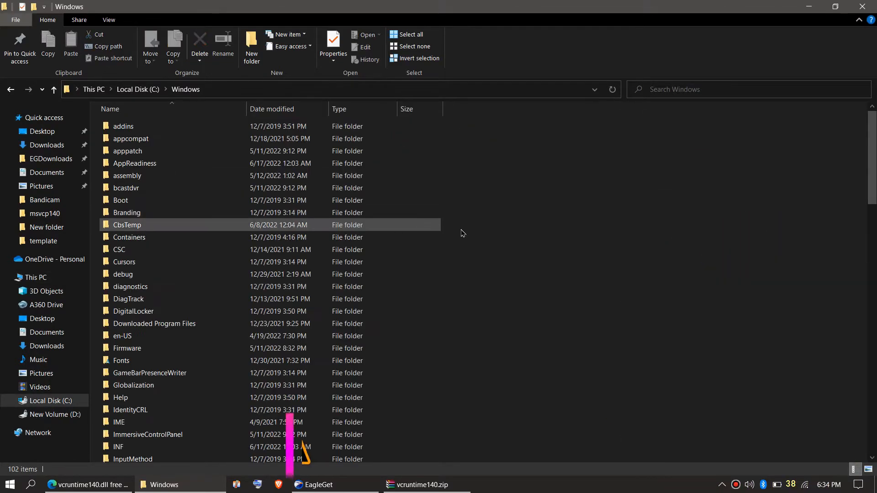
scroll("down", 3)
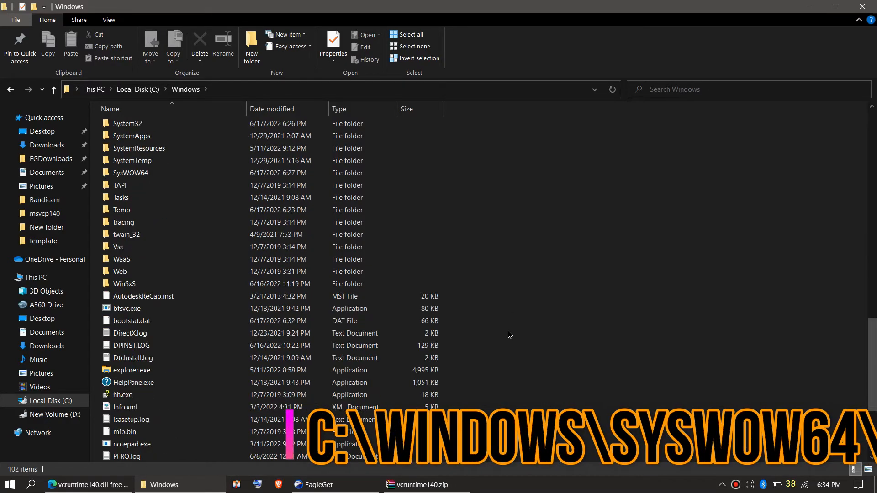
left_click(131, 173)
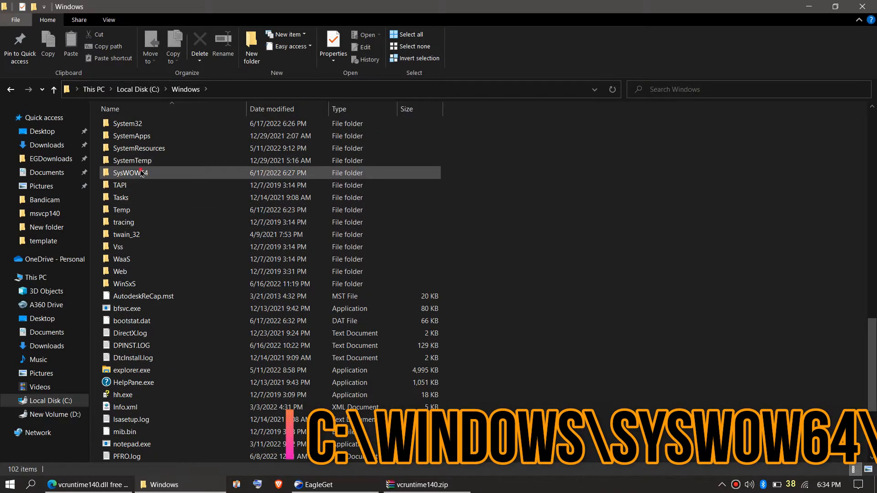
double_click(134, 172)
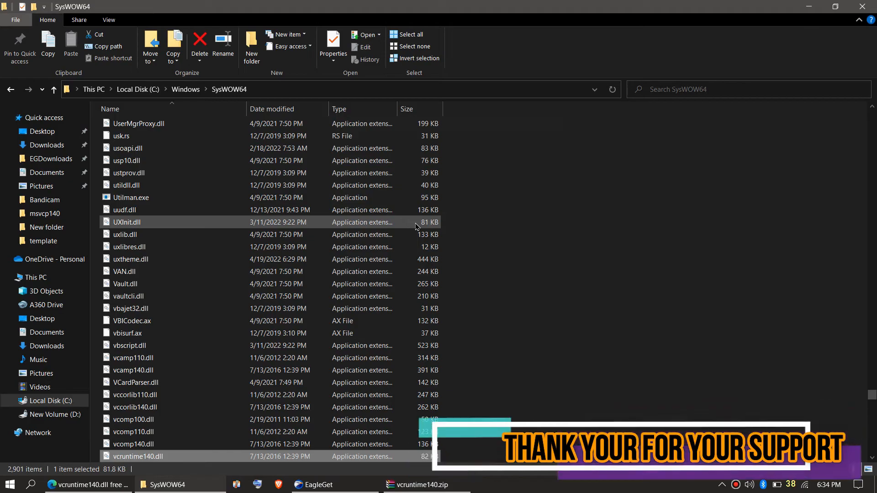
Step: Close the SysWOW64 Explorer window, leaving the zip archive visible
left_click(727, 89)
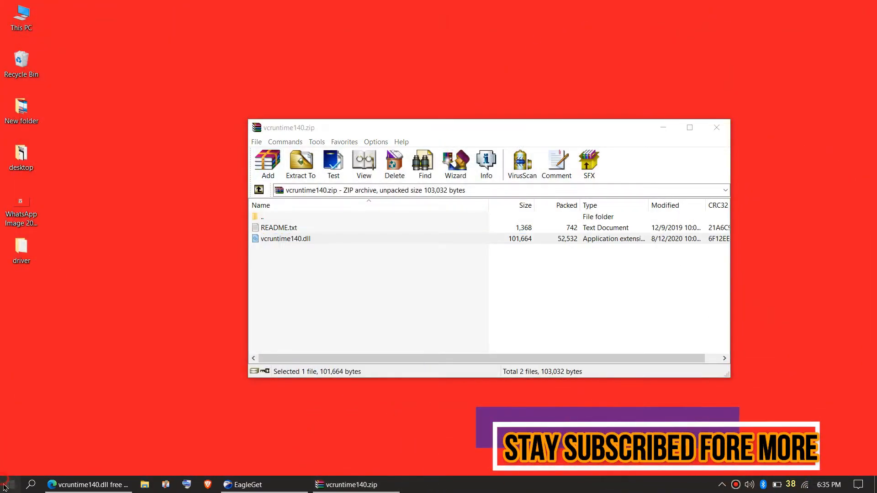
Step: Switch to Edge via the Start menu and search Google for visual c++ redistributable
left_click(8, 484)
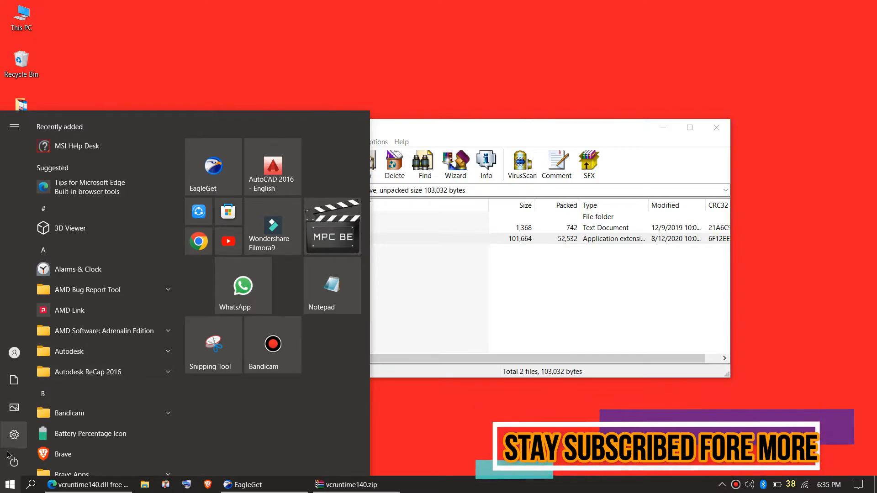
left_click(14, 462)
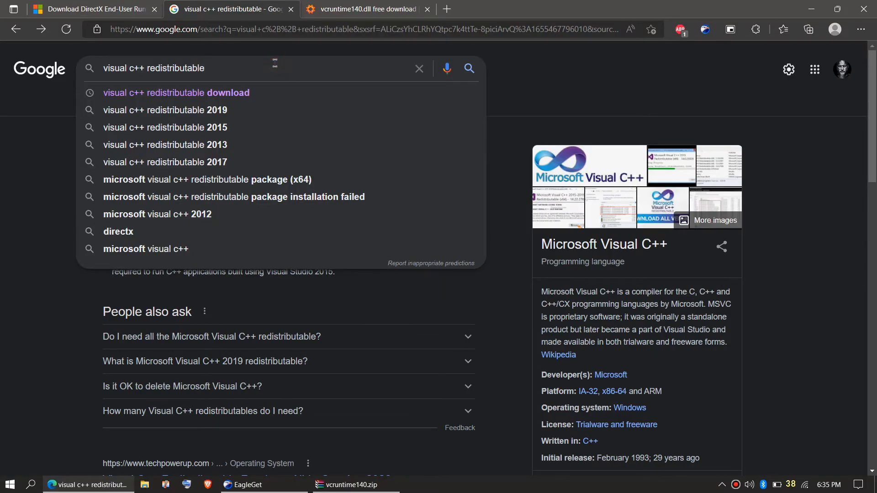
Step: Open Microsoft's 'Latest supported Visual C++ Redistributable downloads' result
left_click(468, 69)
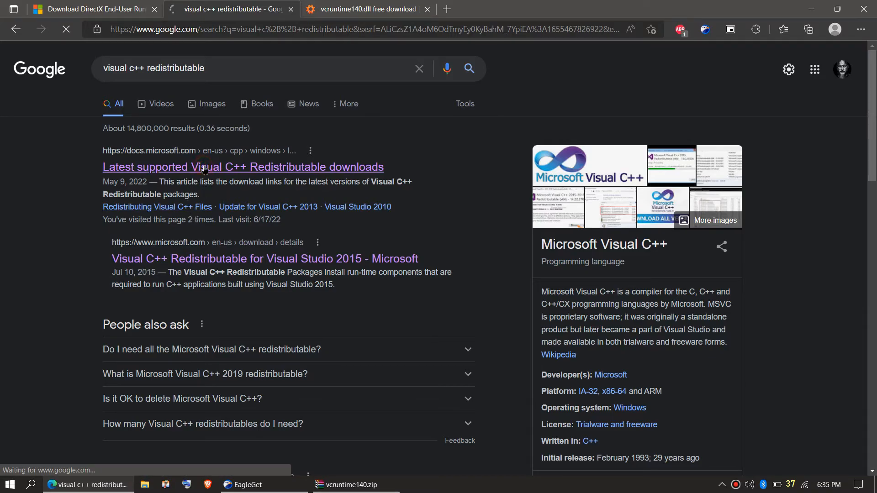
left_click(243, 167)
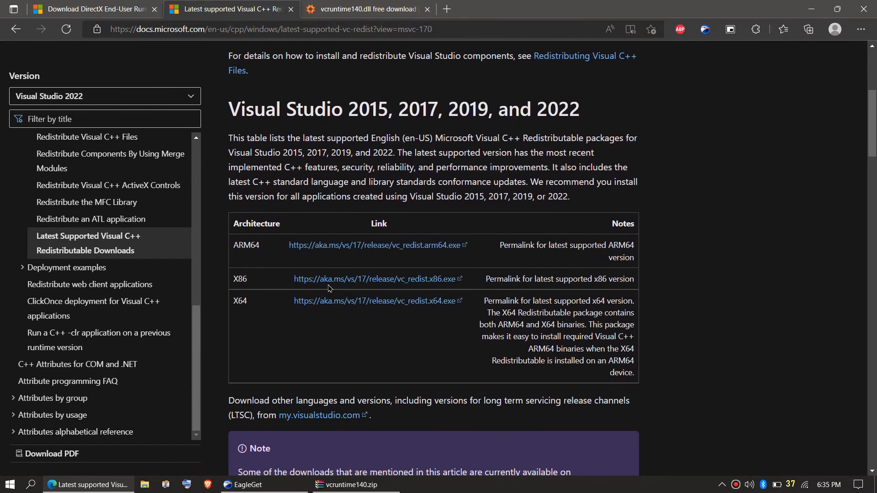
mouse_move(257, 268)
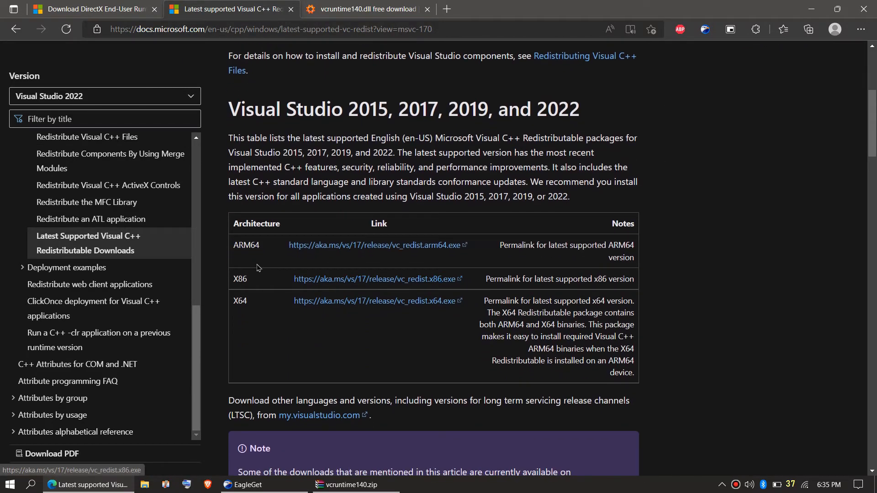
Step: Request the X64 vc_redist.x64.exe package download
double_click(240, 278)
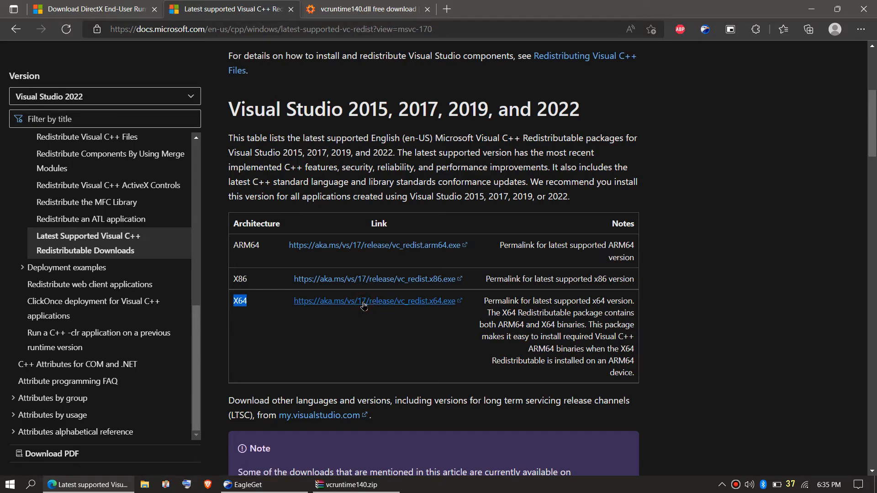
left_click(375, 300)
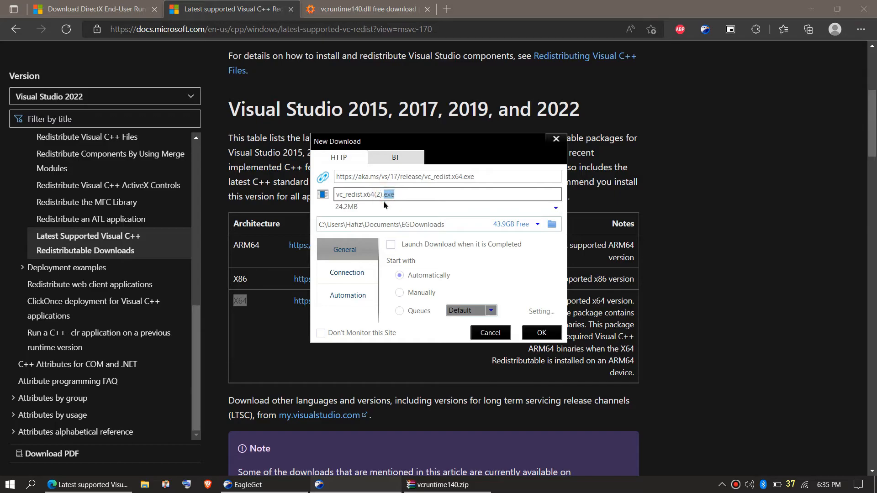
mouse_move(540, 332)
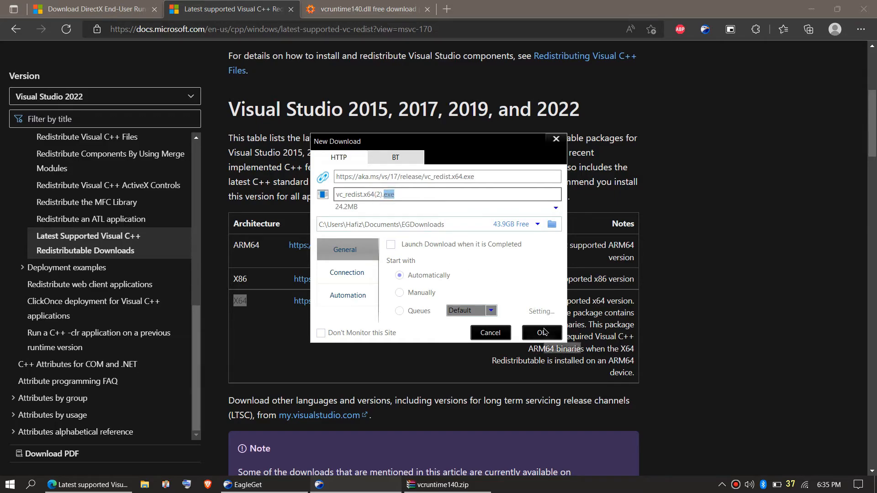
mouse_move(541, 331)
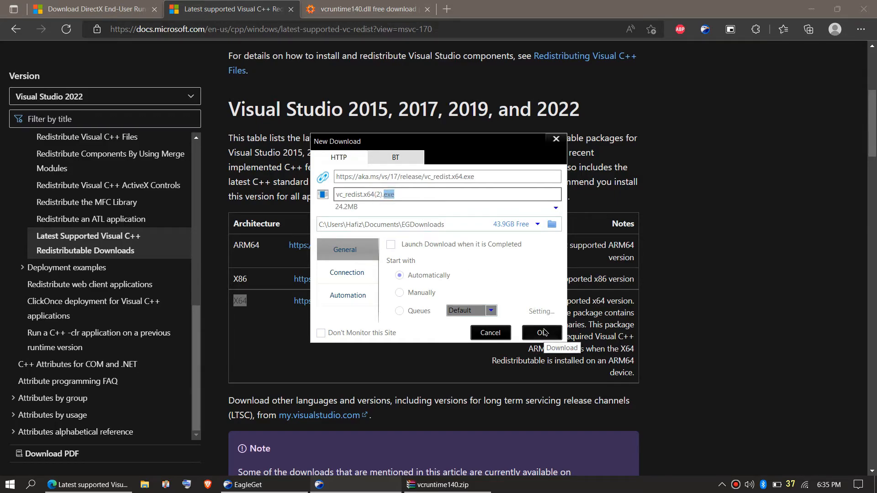